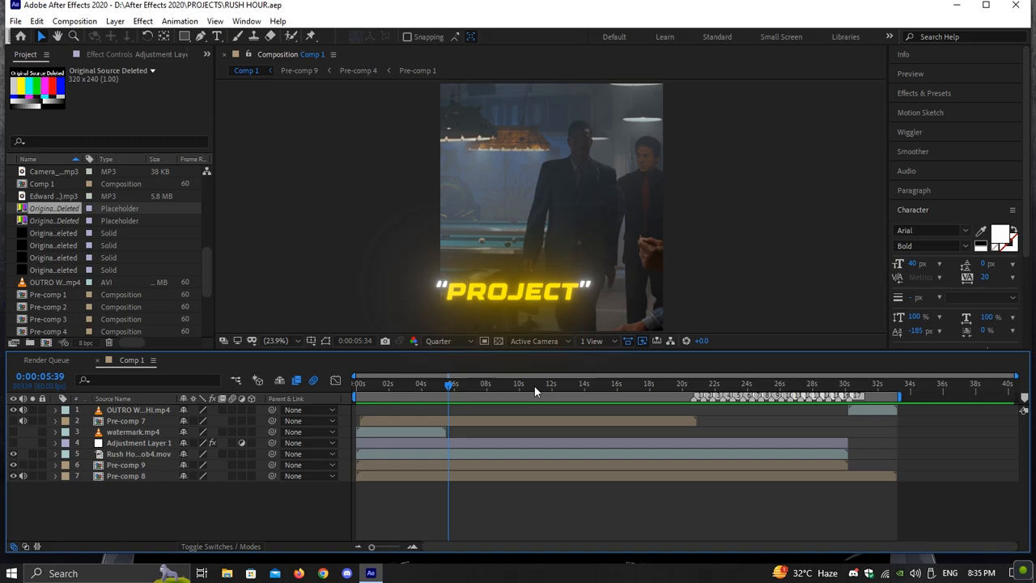
Scrub Comp 1 around 23 seconds to review the edit, then queue Comp 1 for rendering
left_click(733, 383)
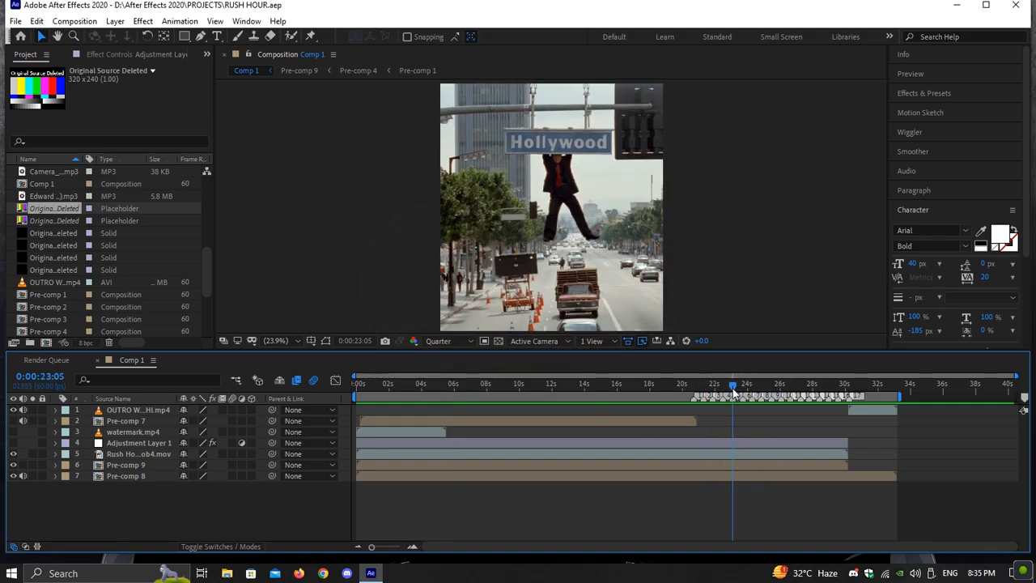
left_click(724, 383)
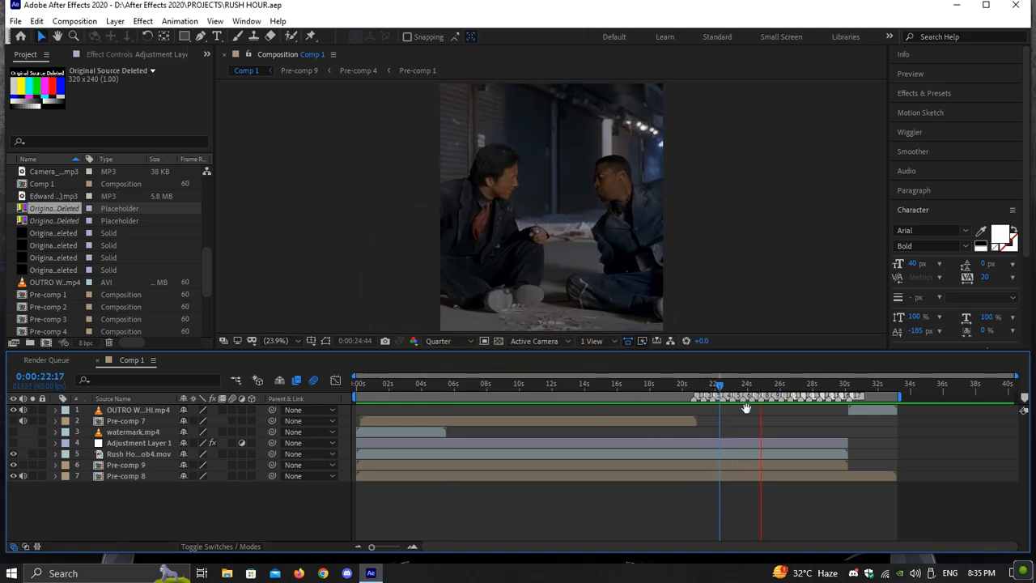
left_click(15, 21)
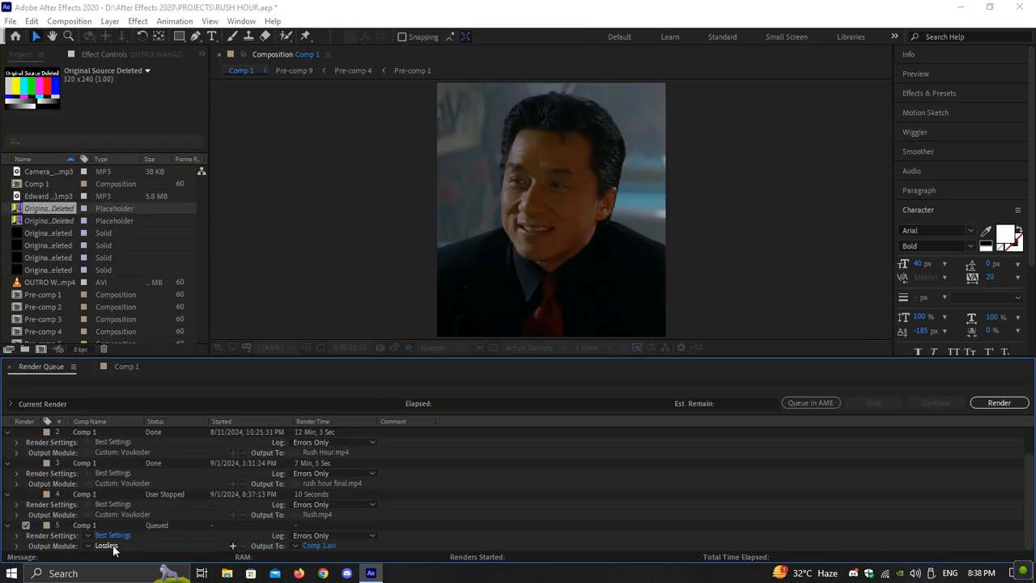
Change Comp 1's Lossless output module to Voukoder MP4 and name the exported file
left_click(106, 544)
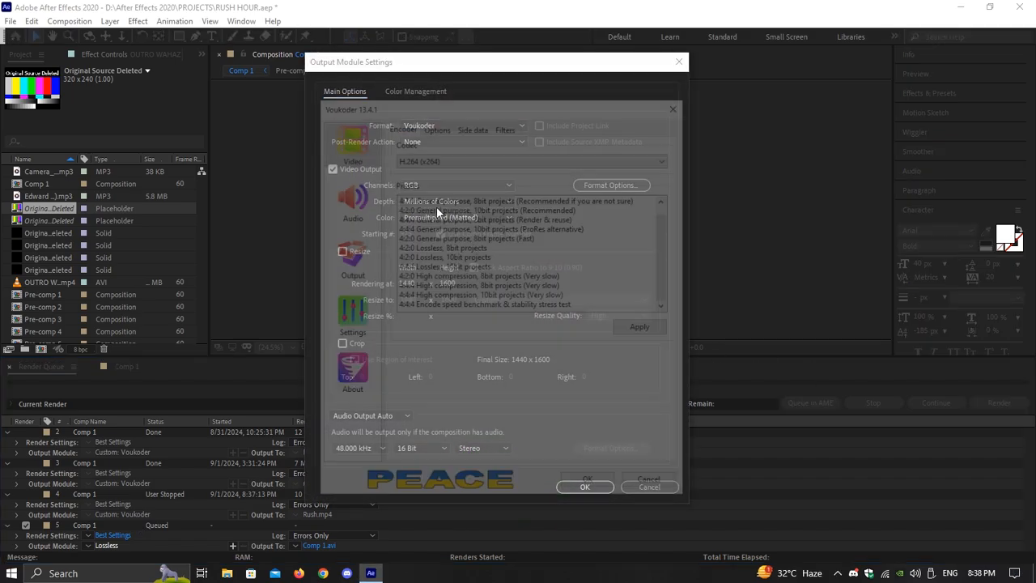
left_click(439, 217)
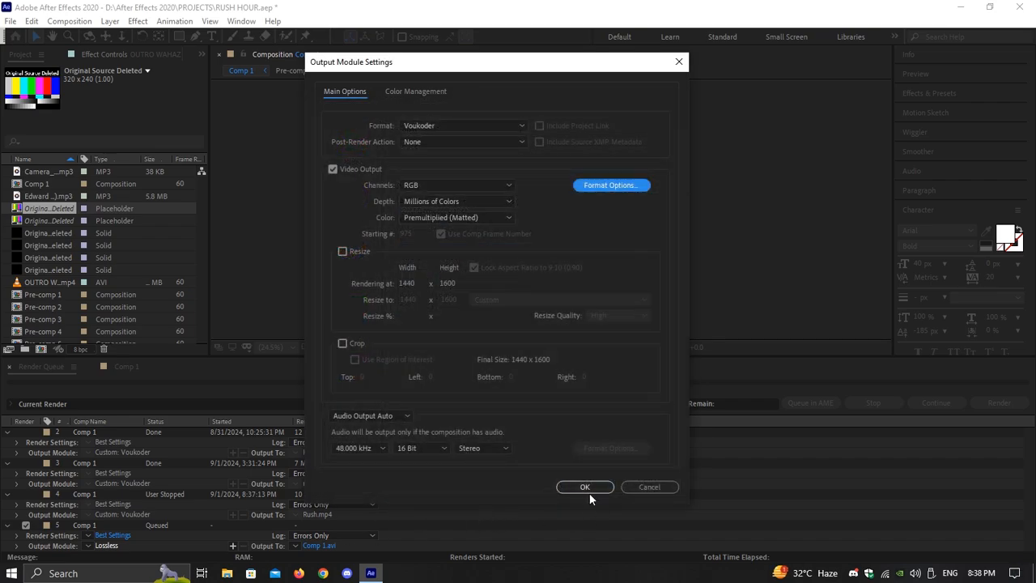
left_click(584, 486)
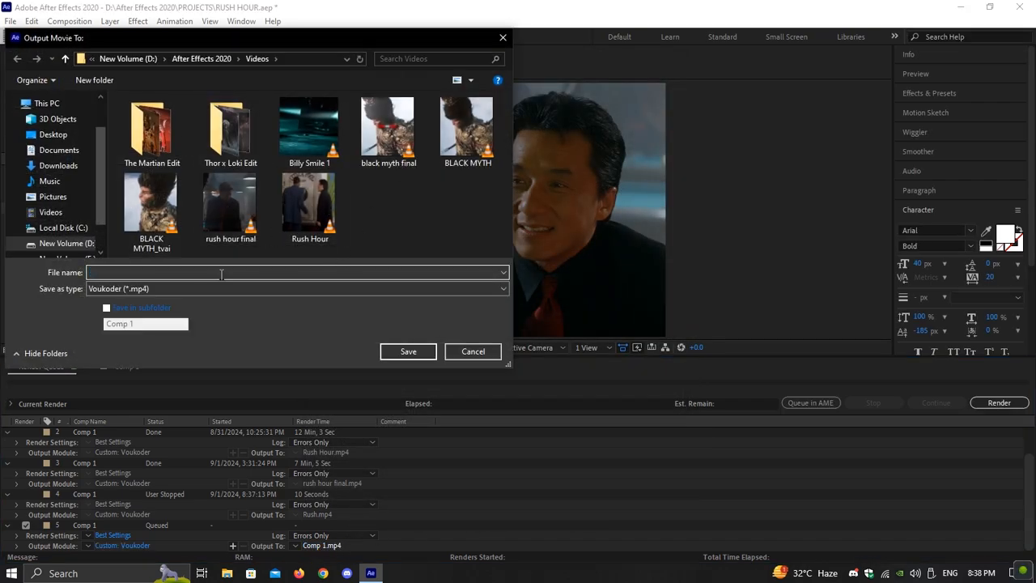
left_click(408, 351)
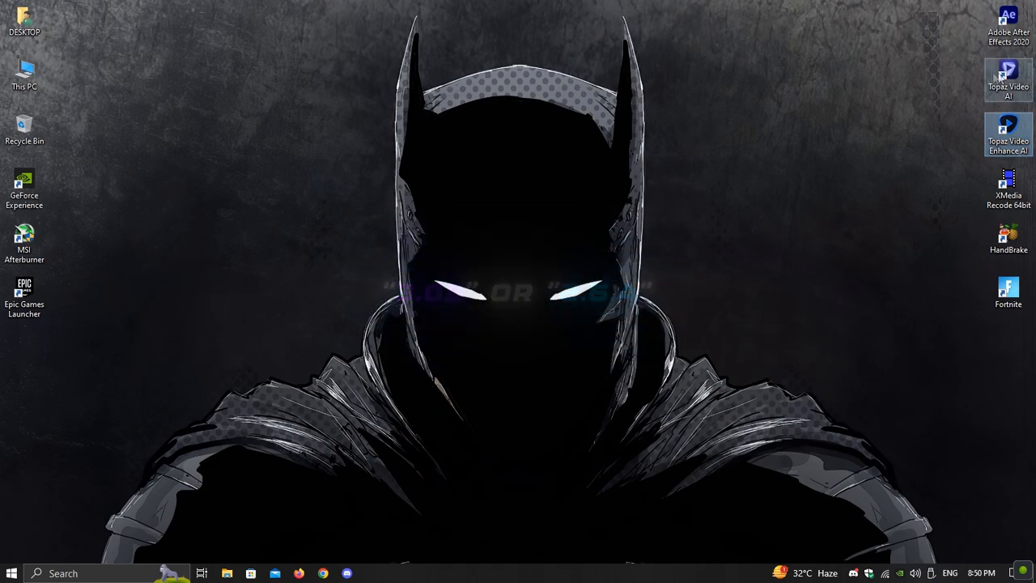
Start Topaz Video Enhance AI from its desktop shortcut
double_click(1007, 125)
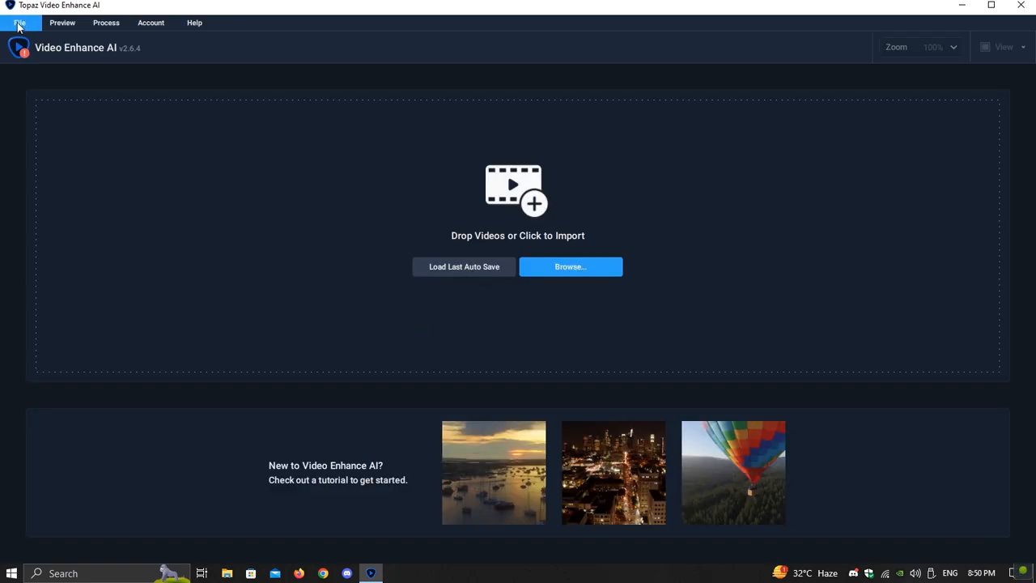
left_click(20, 22)
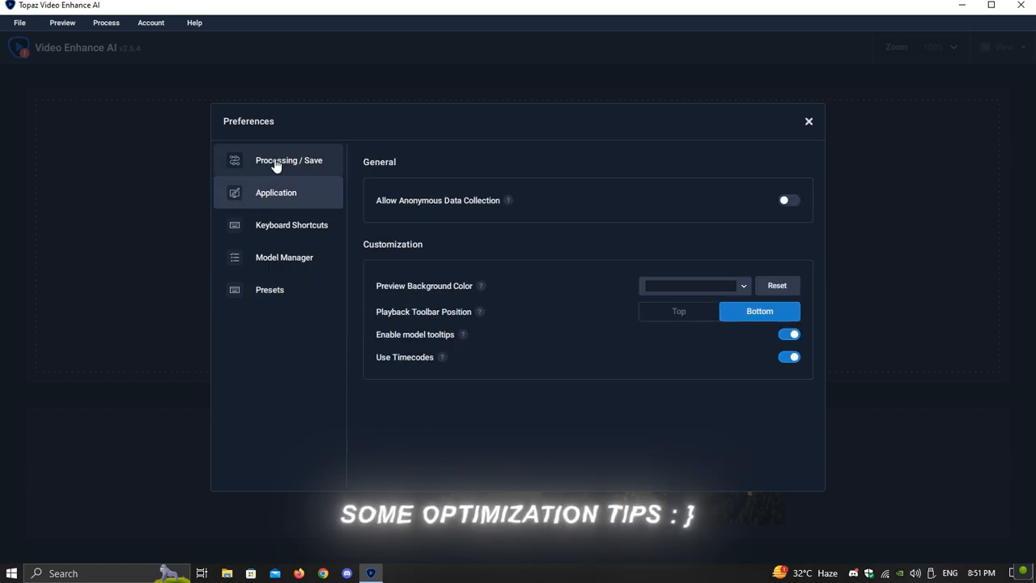
left_click(288, 159)
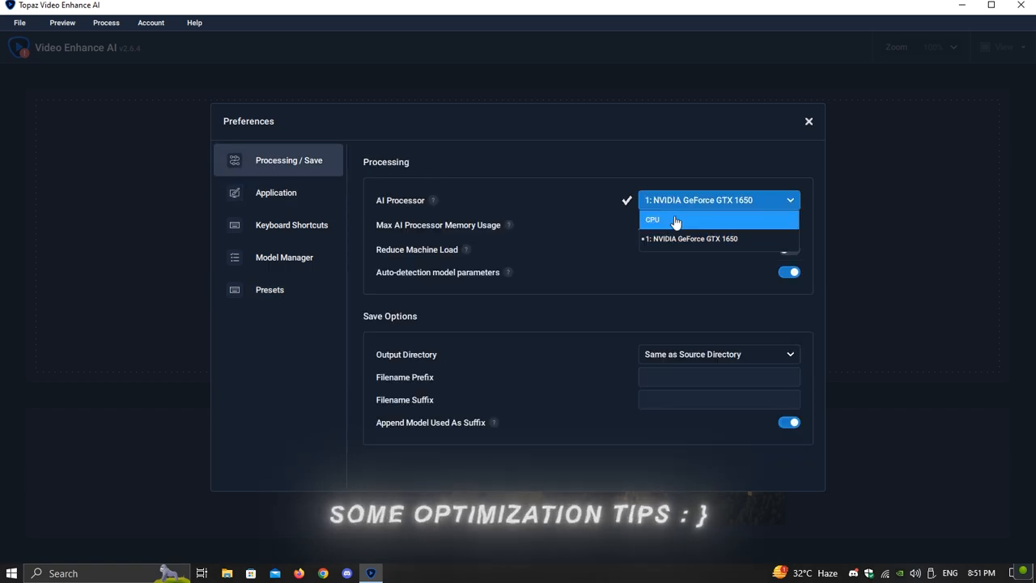
left_click(688, 237)
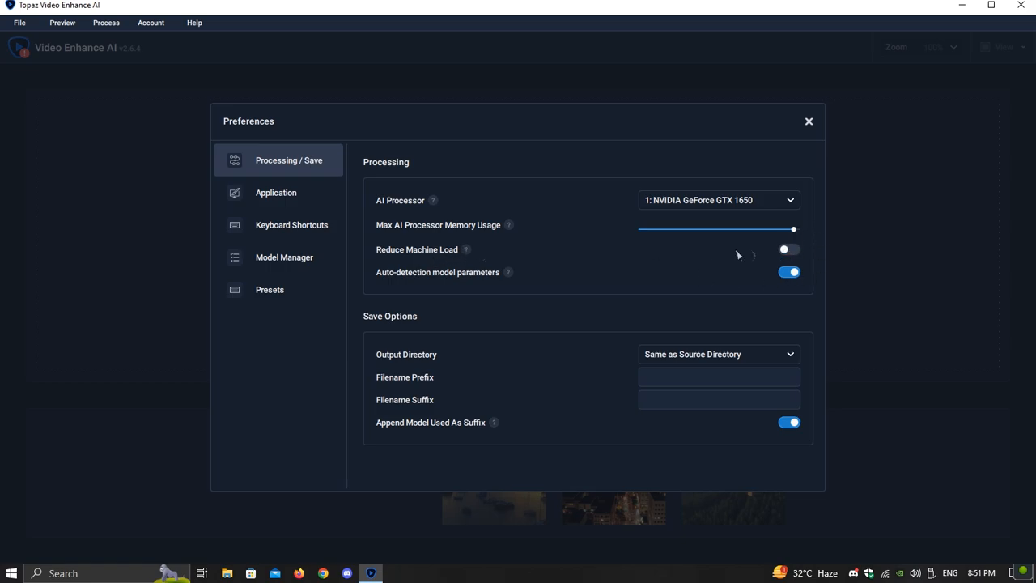
mouse_move(850, 135)
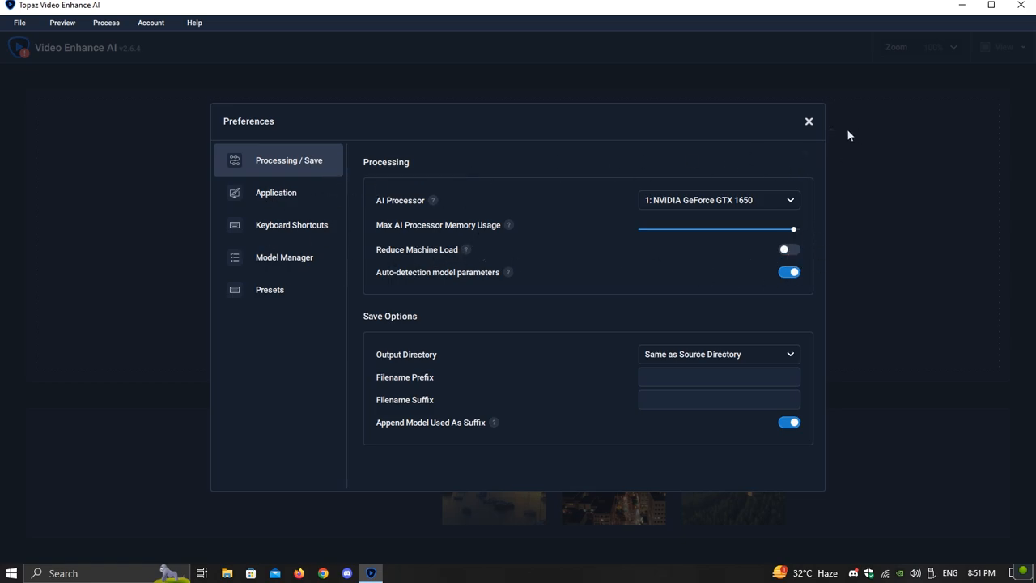
left_click(808, 120)
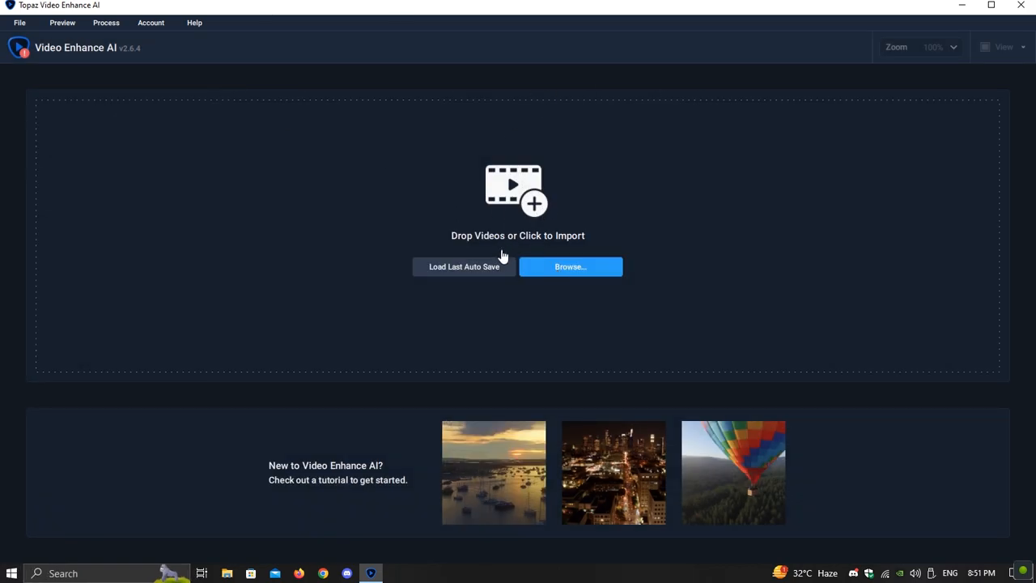
Import TUTO.mp4, apply the W QUALITY 200% preset, and start processing
left_click(570, 266)
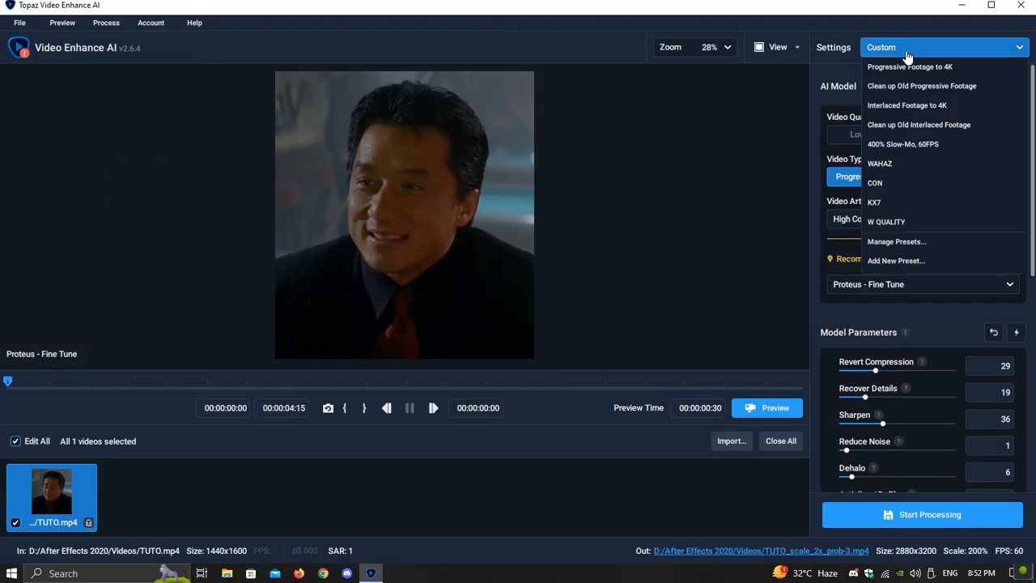
left_click(885, 221)
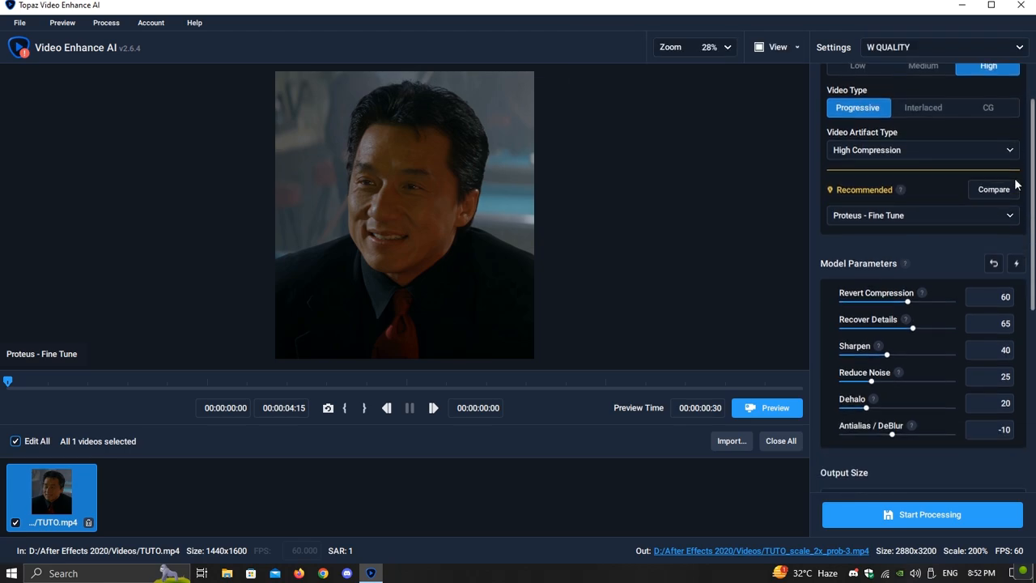
scroll("down", 3)
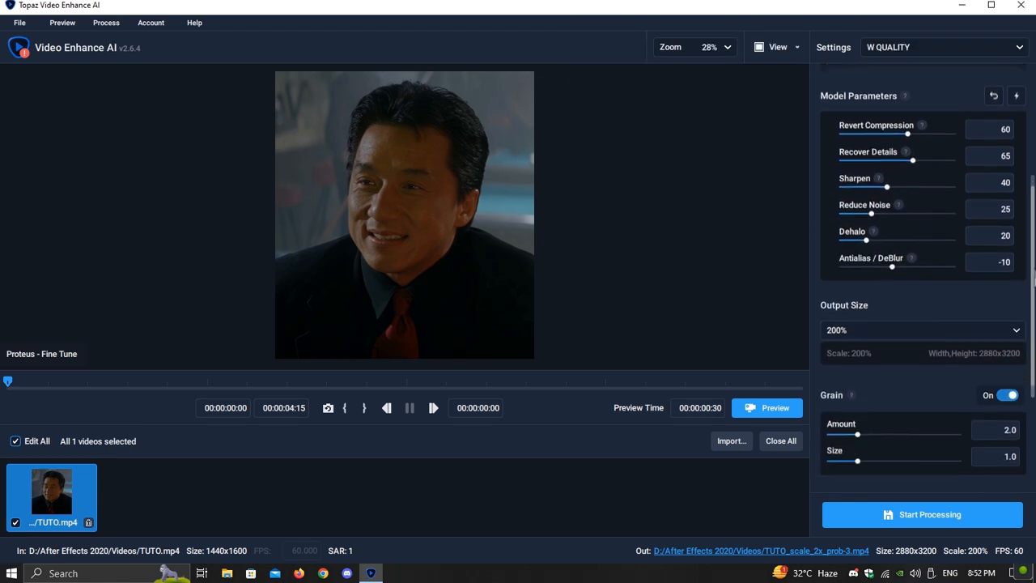
scroll("down", 3)
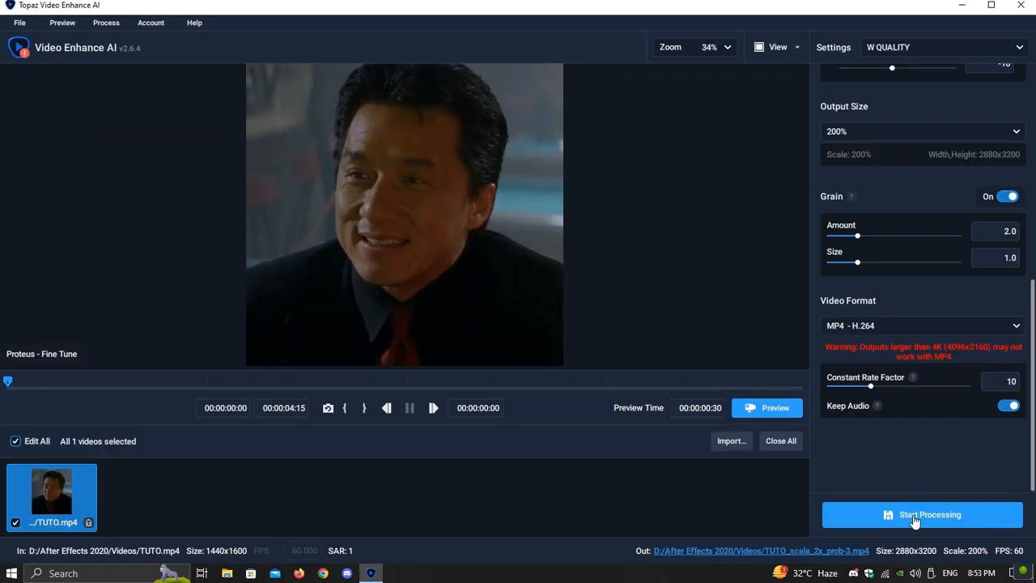
left_click(921, 513)
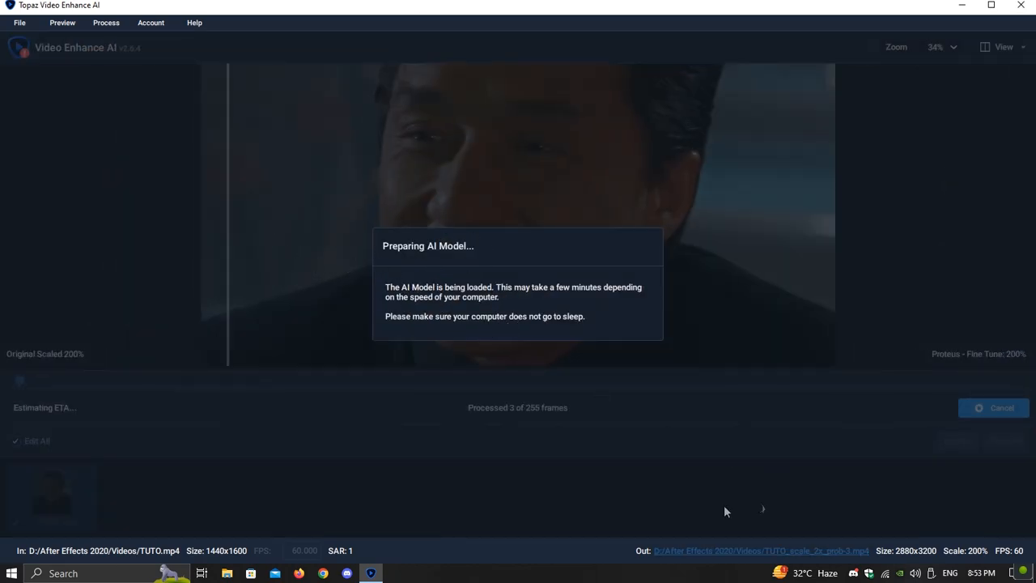
mouse_move(556, 337)
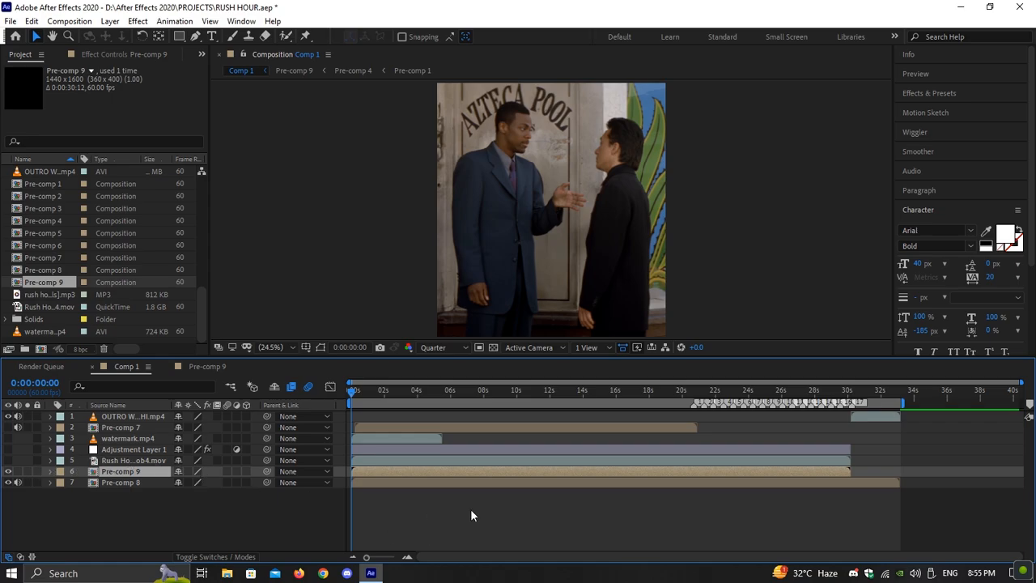
Import Rush Hour_1_prob4 from D:\After Effects 2020\Videos into the project
key("ctrl+i")
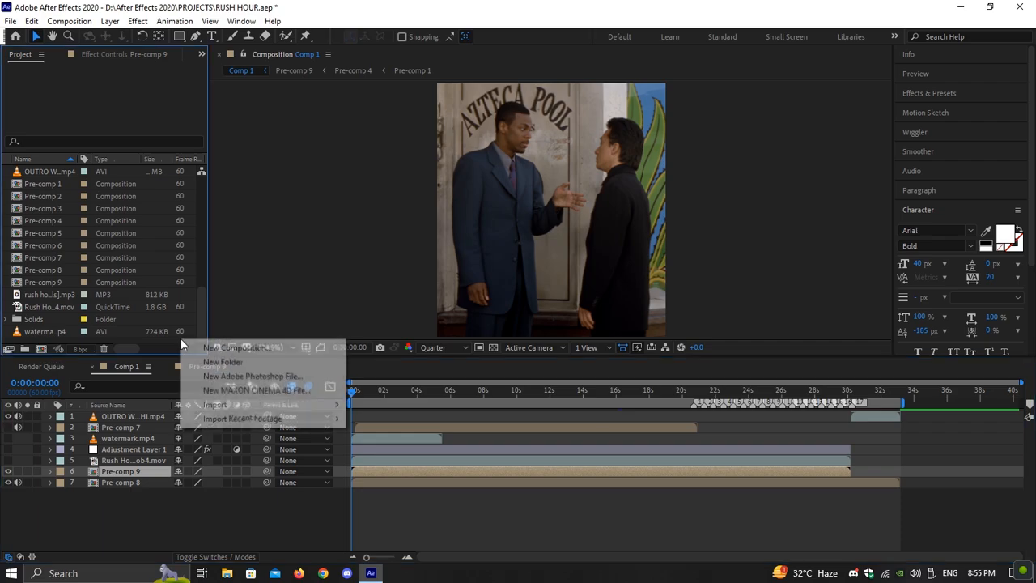
left_click(214, 404)
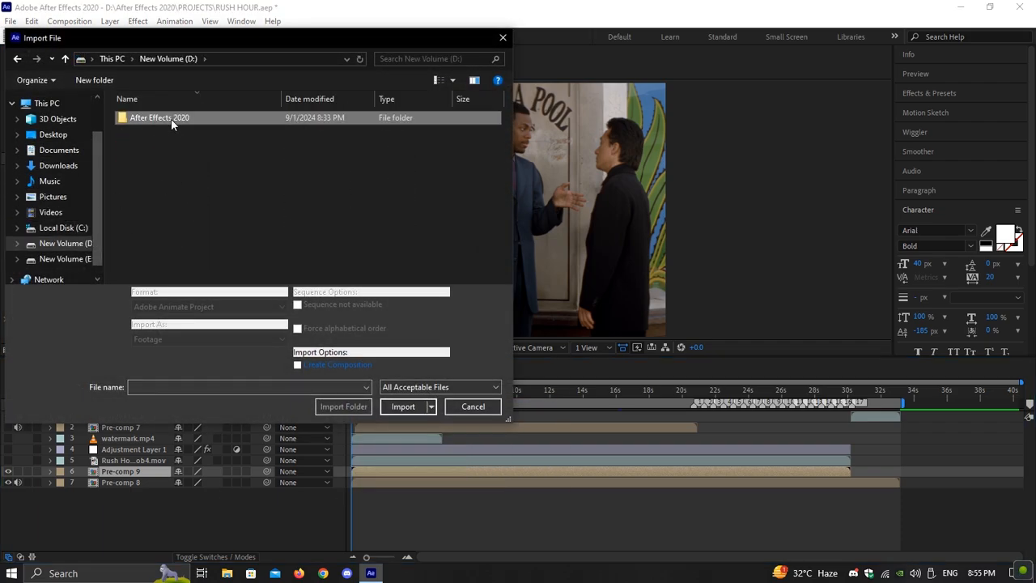
double_click(160, 118)
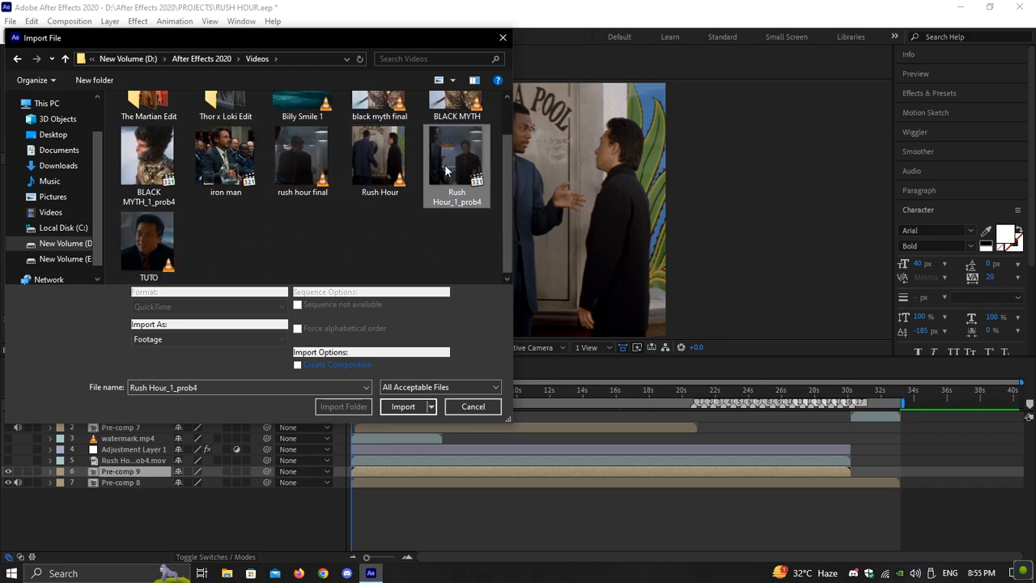
scroll("up", 3)
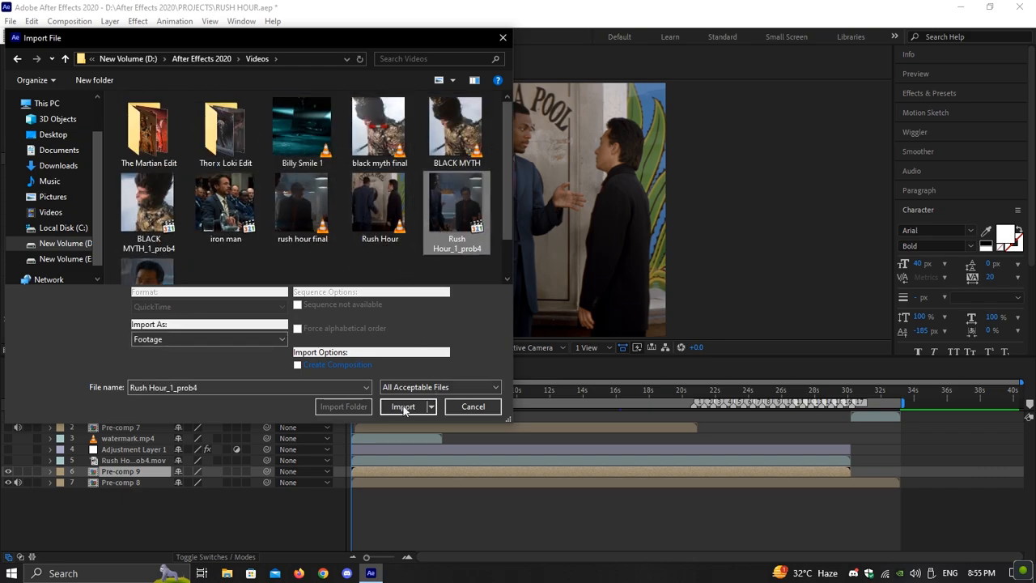
left_click(402, 407)
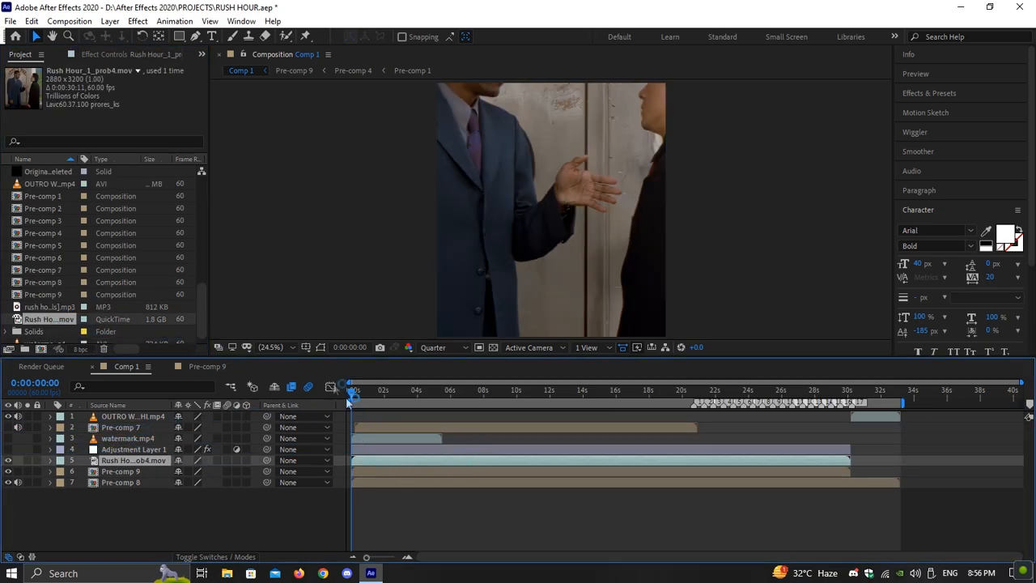
Delete Adjustment Layer 1 and scrub through Comp 1 to preview the upscaled clip
left_click(271, 346)
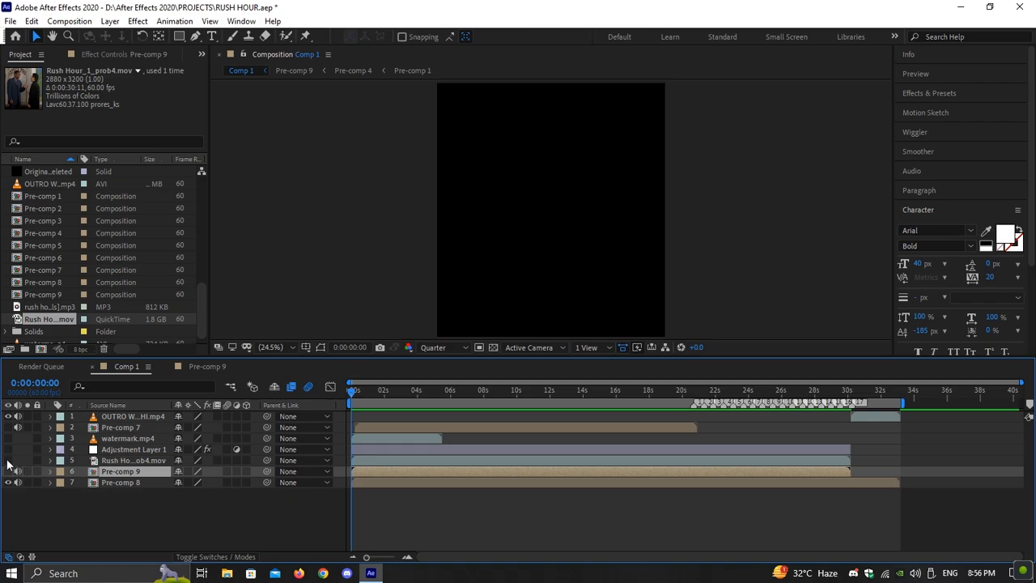
left_click(634, 389)
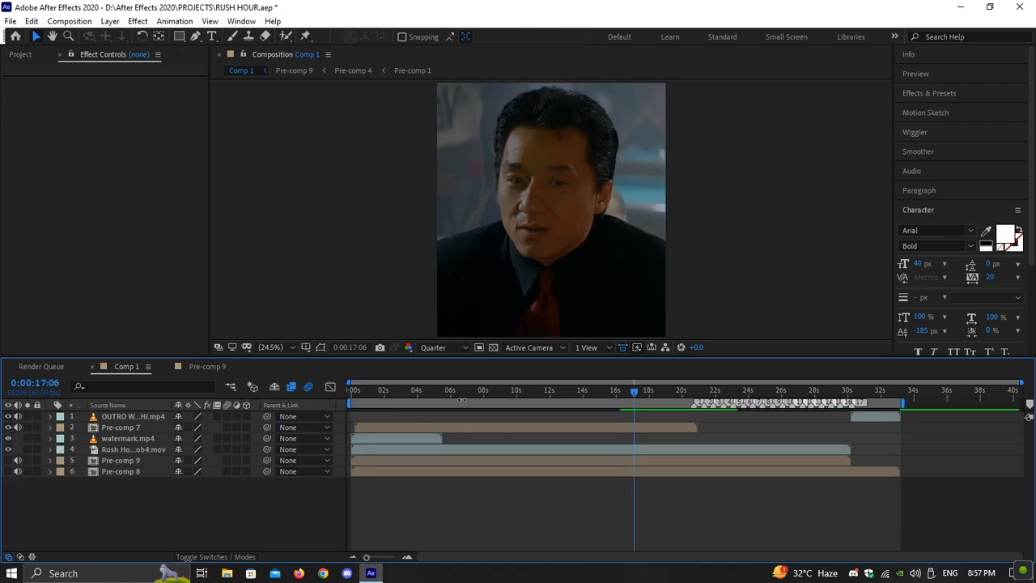
left_click(350, 389)
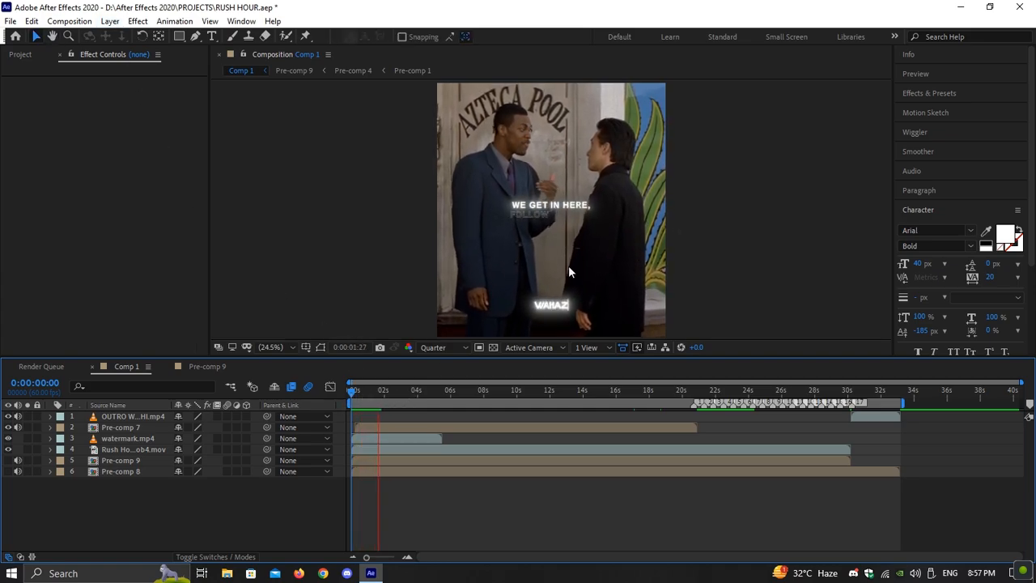
left_click(656, 389)
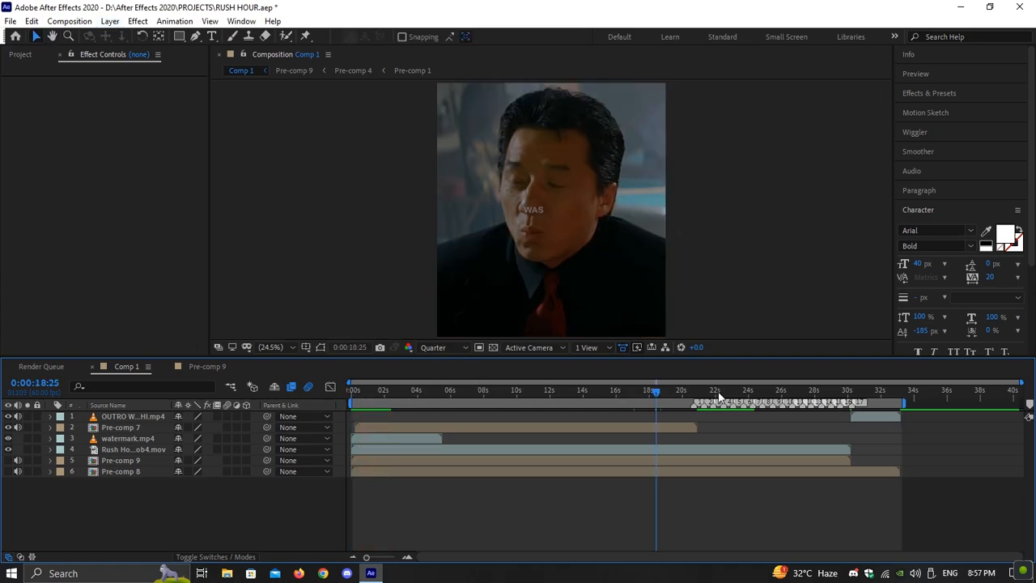
left_click(523, 390)
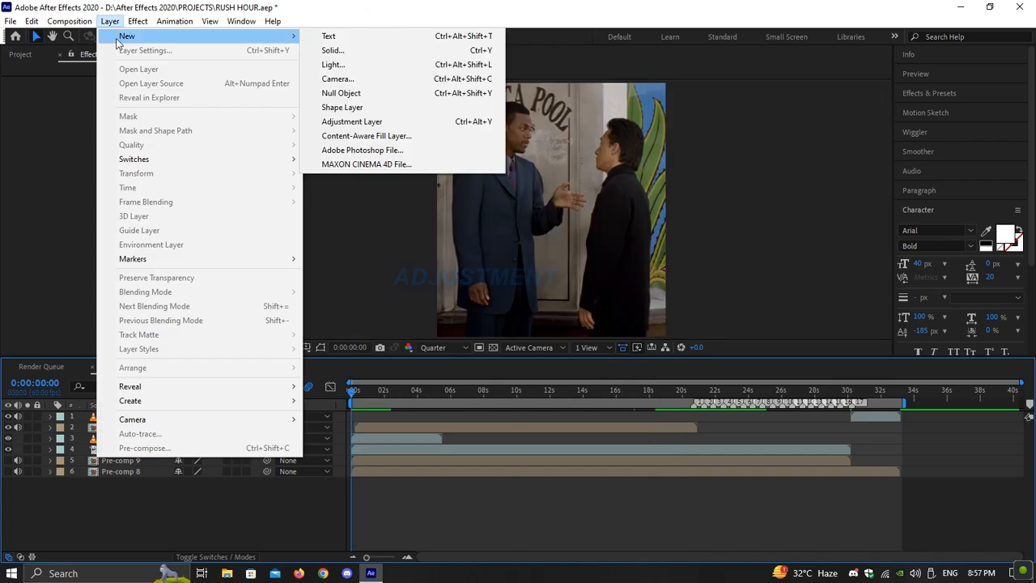
Create Adjustment Layer 2 in Comp 1 and browse to the TUTO STUFFS > CC presets
left_click(351, 121)
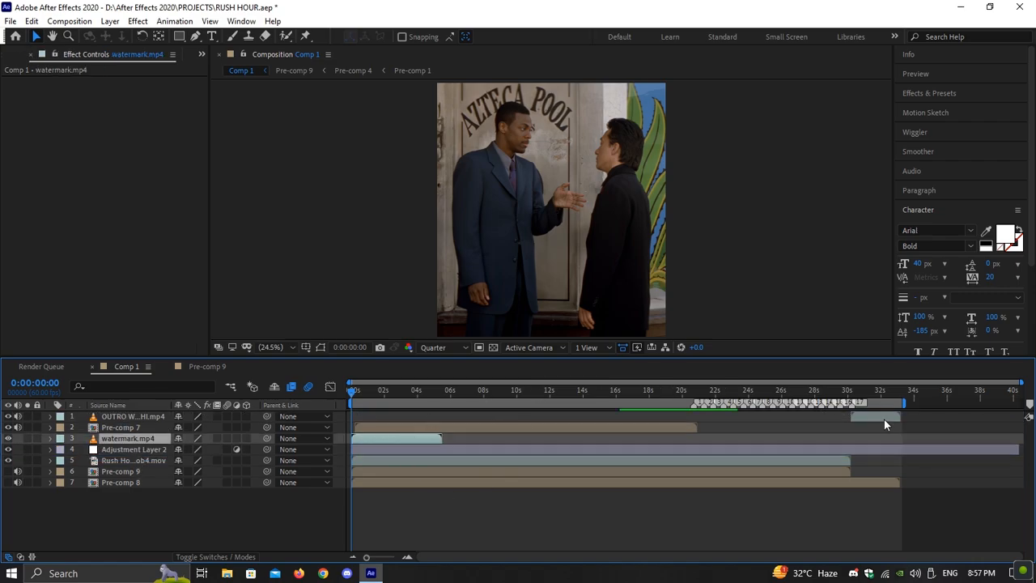
left_click(851, 390)
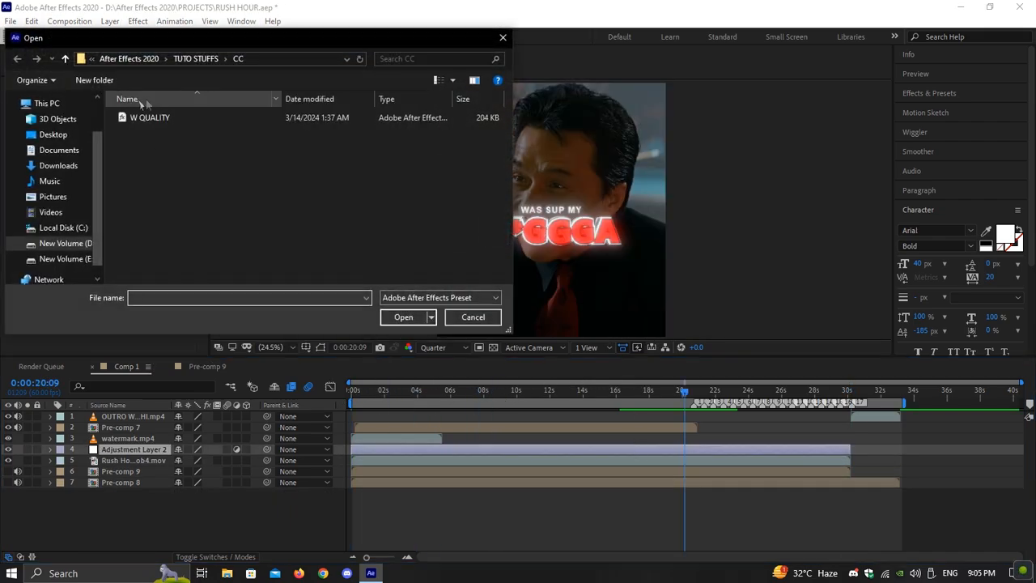
Apply the W QUALITY preset to Adjustment Layer 2, check the result, and queue Comp 1
left_click(149, 118)
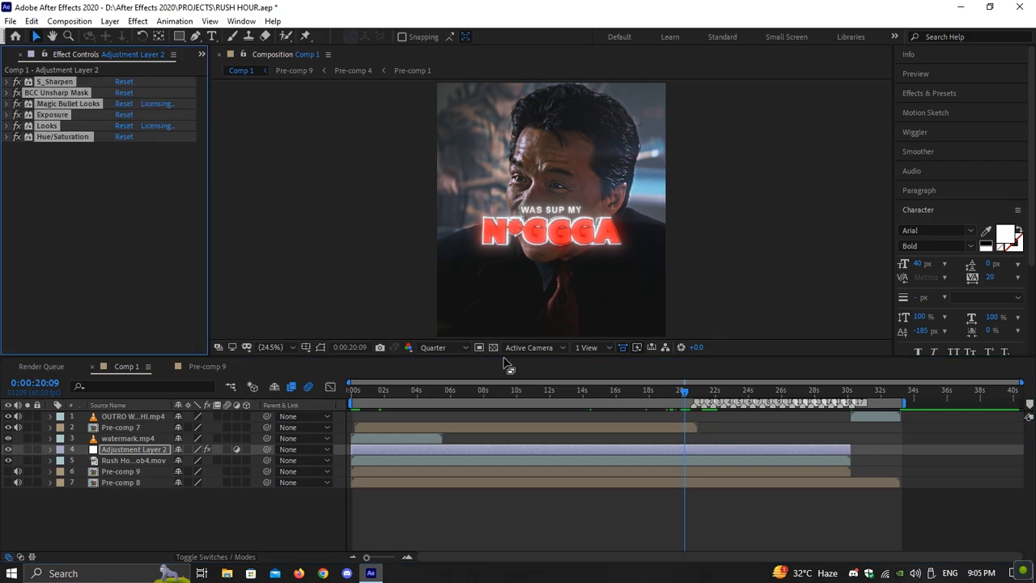
left_click(433, 347)
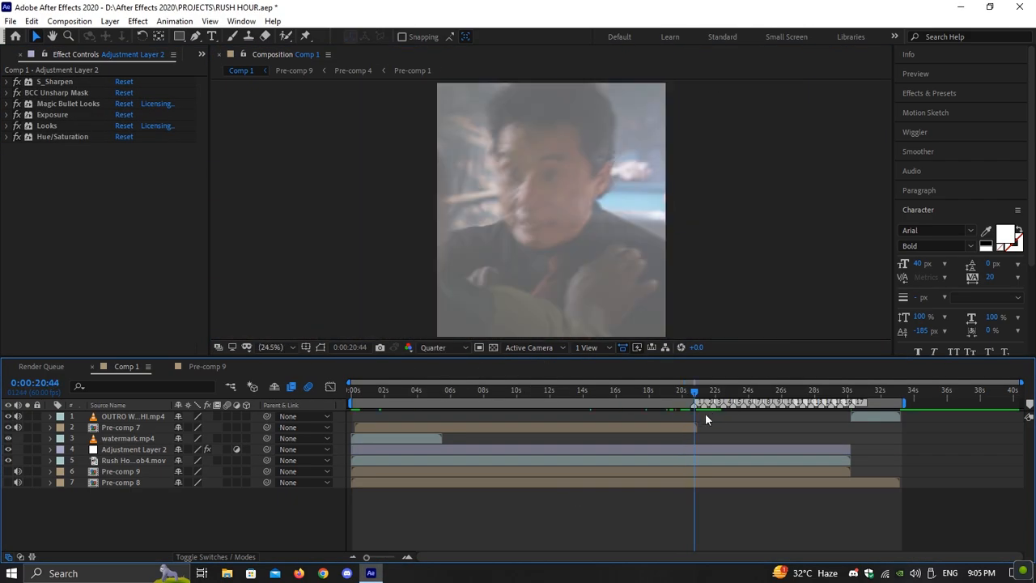
left_click(724, 397)
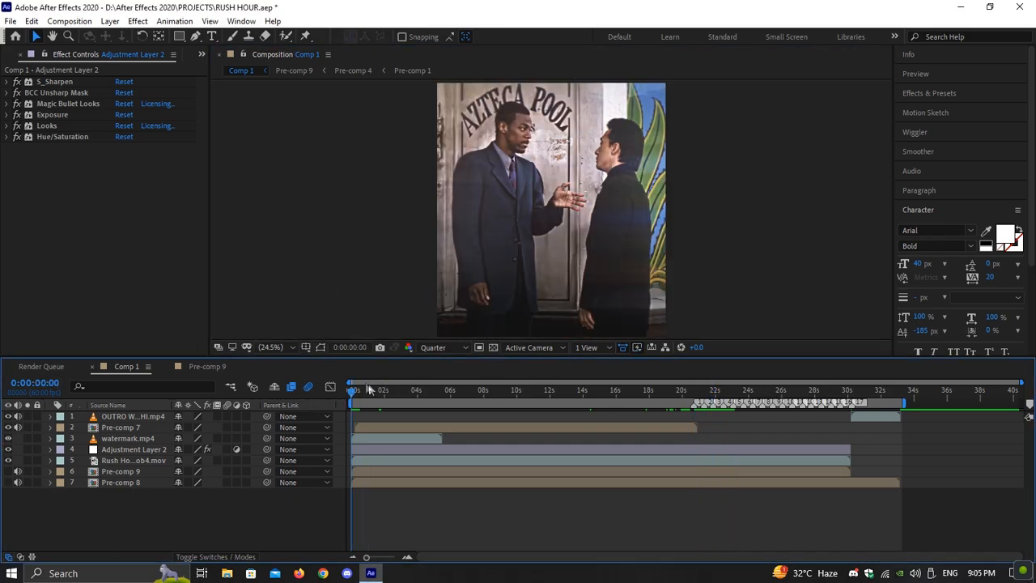
left_click(560, 390)
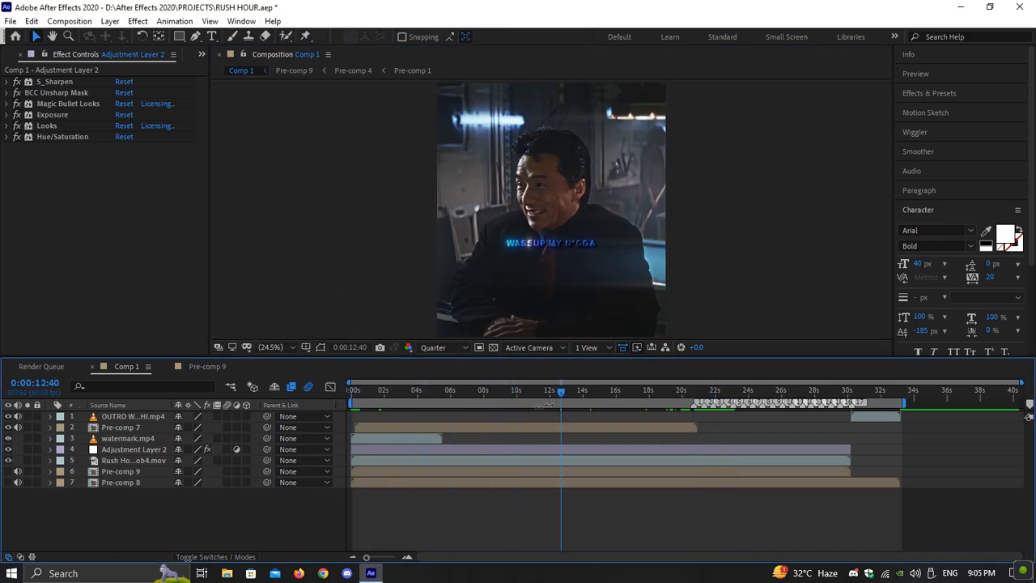
left_click(11, 21)
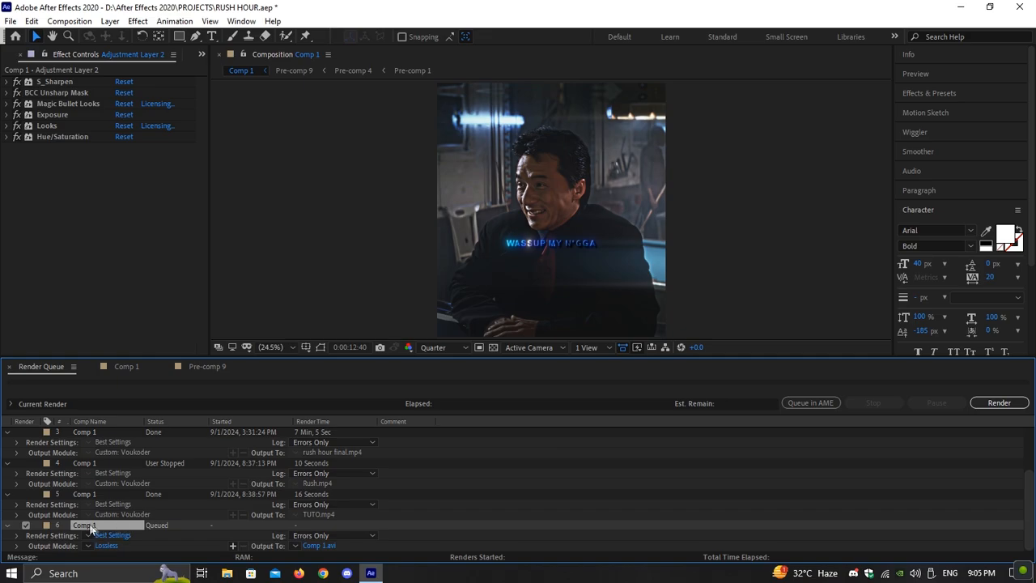
Set Comp 1's output to Voukoder with the 4:2:0 Lossless 8-bit H.264 preset
left_click(106, 544)
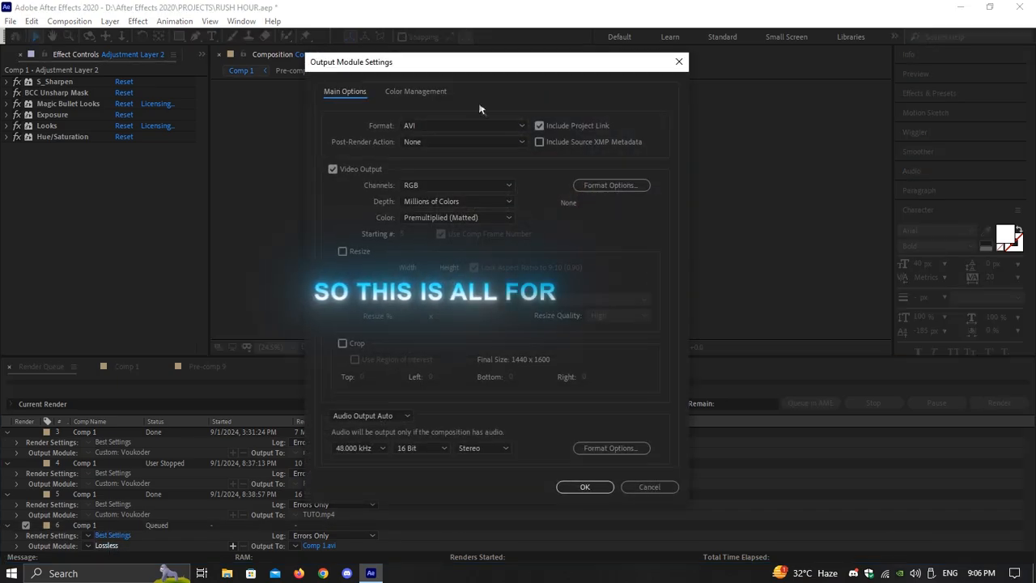
left_click(461, 125)
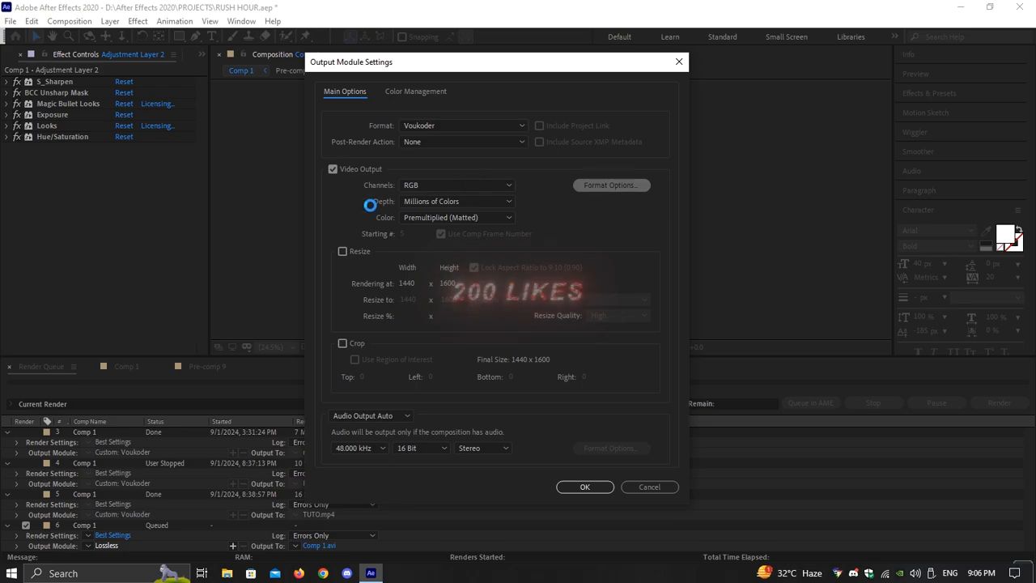
left_click(610, 185)
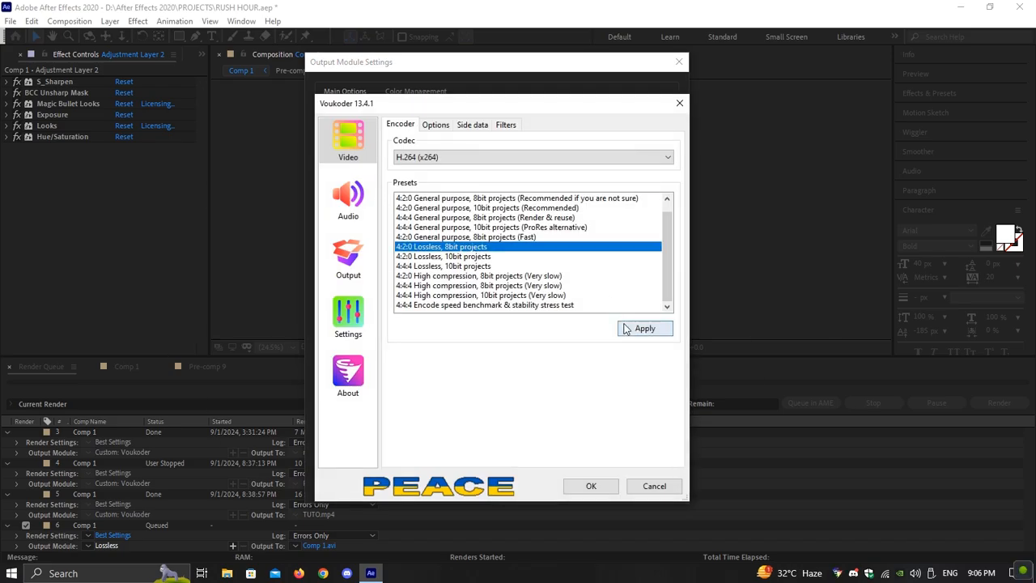
left_click(590, 485)
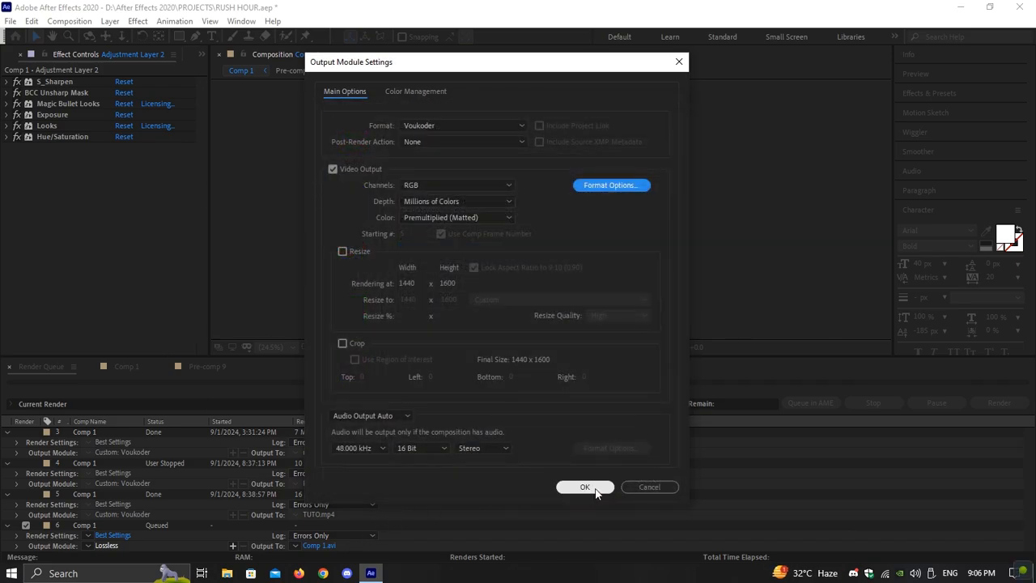
left_click(584, 487)
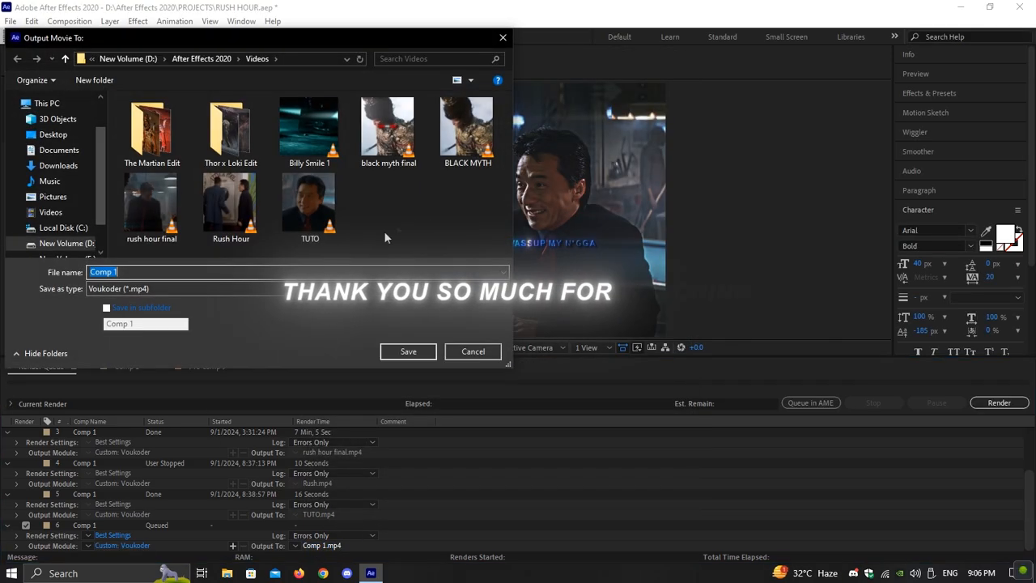